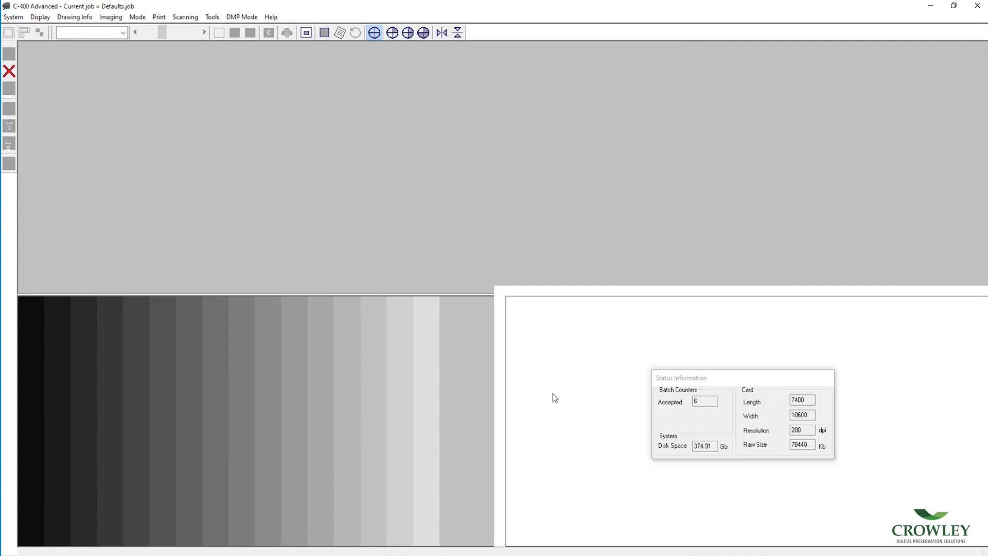
Raise the AGI gain in On The Fly Imaging, settling it at about 31
click(110, 17)
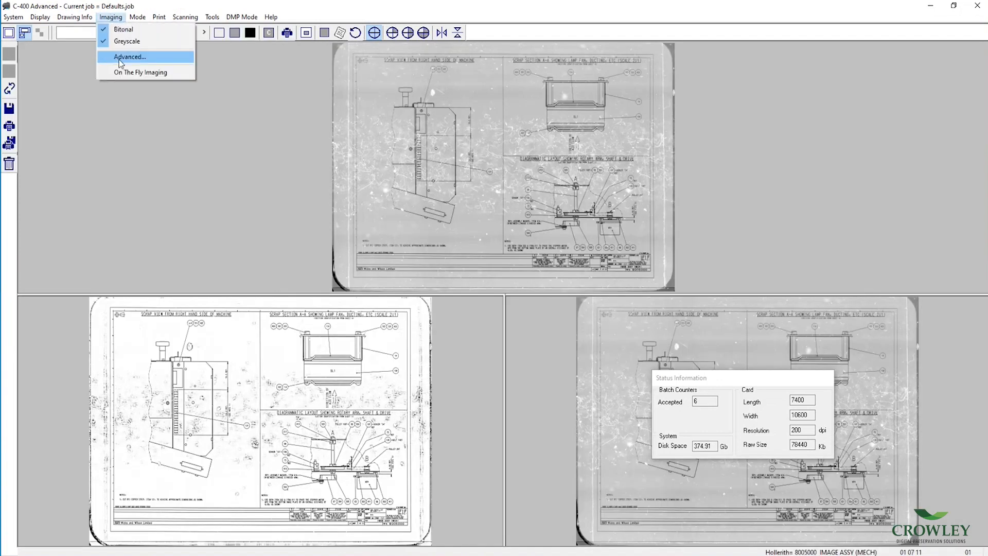
click(140, 72)
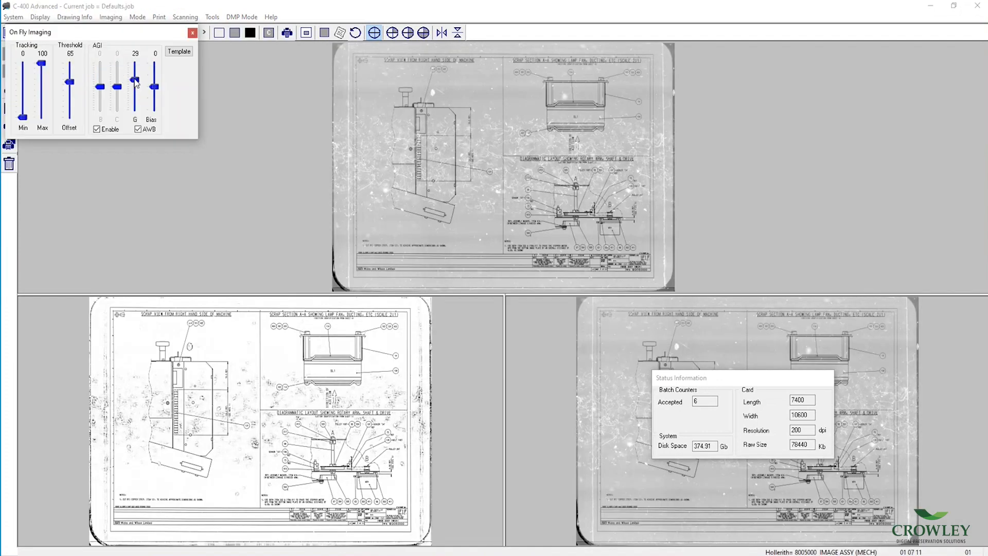
drag(135, 82, 135, 76)
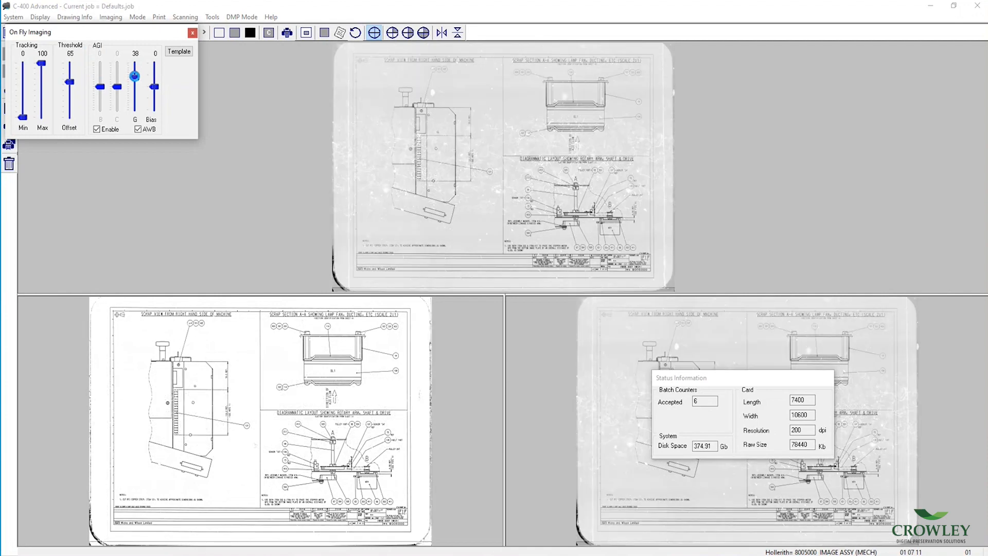
drag(134, 75, 135, 98)
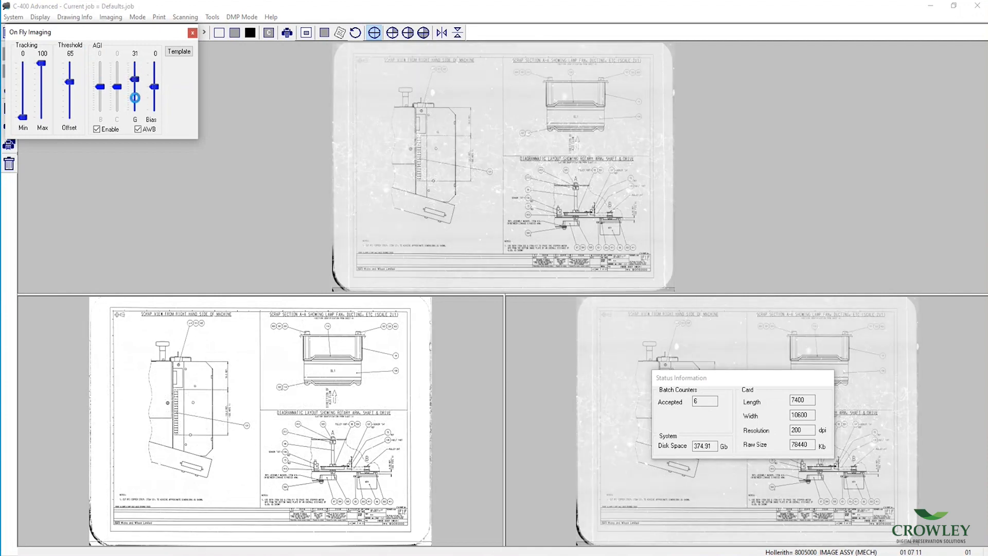
click(192, 31)
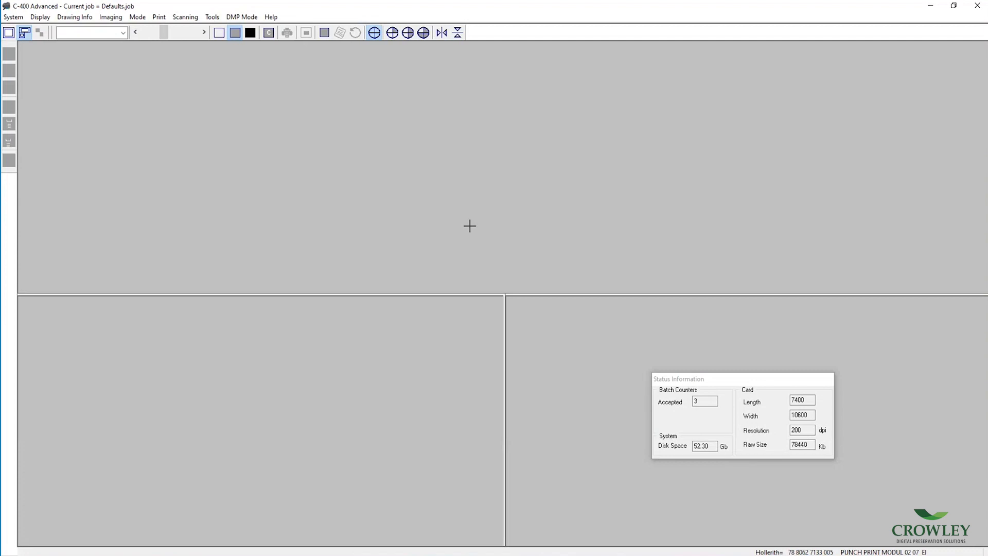
Review the Thresholding and Basic settings in Advanced imaging, then start a new template
click(111, 17)
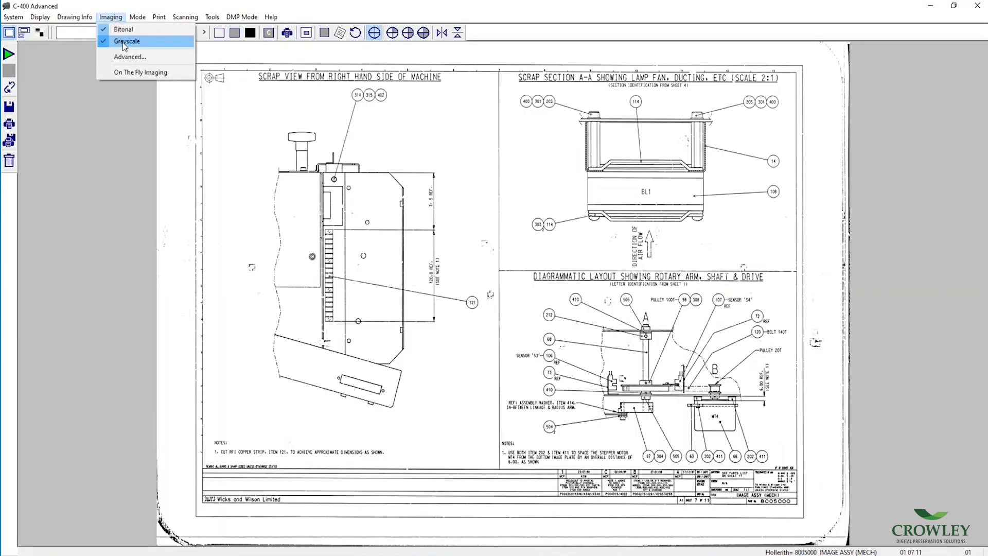
click(129, 56)
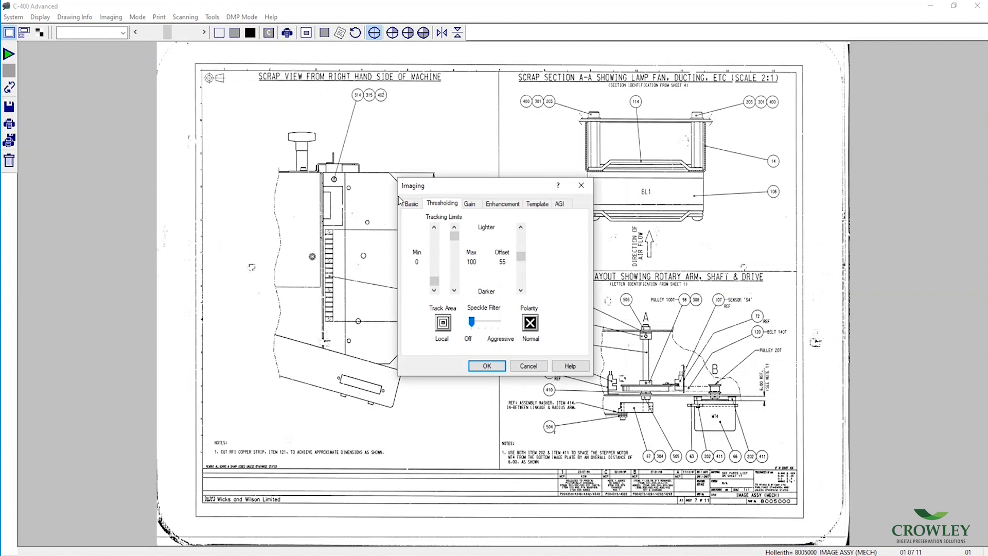
click(411, 203)
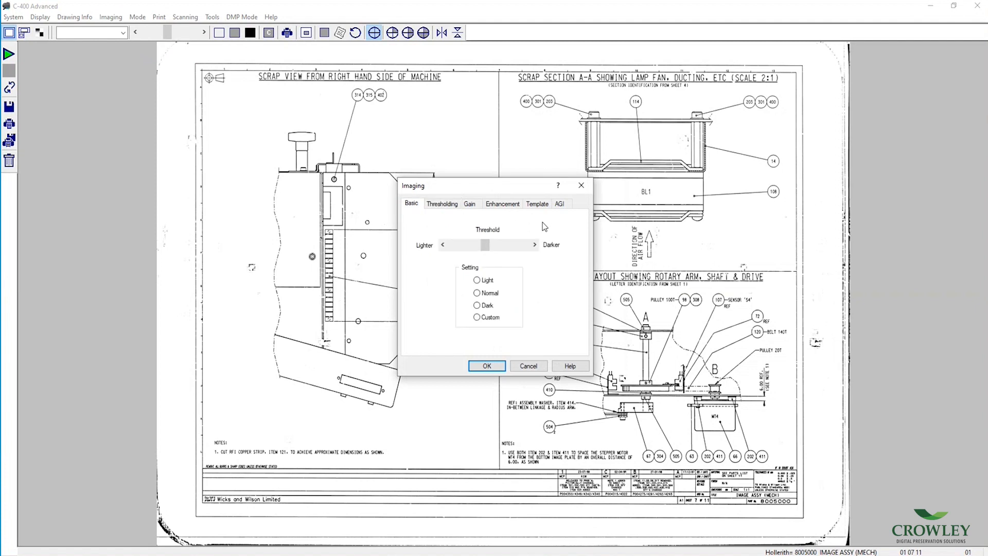
click(537, 203)
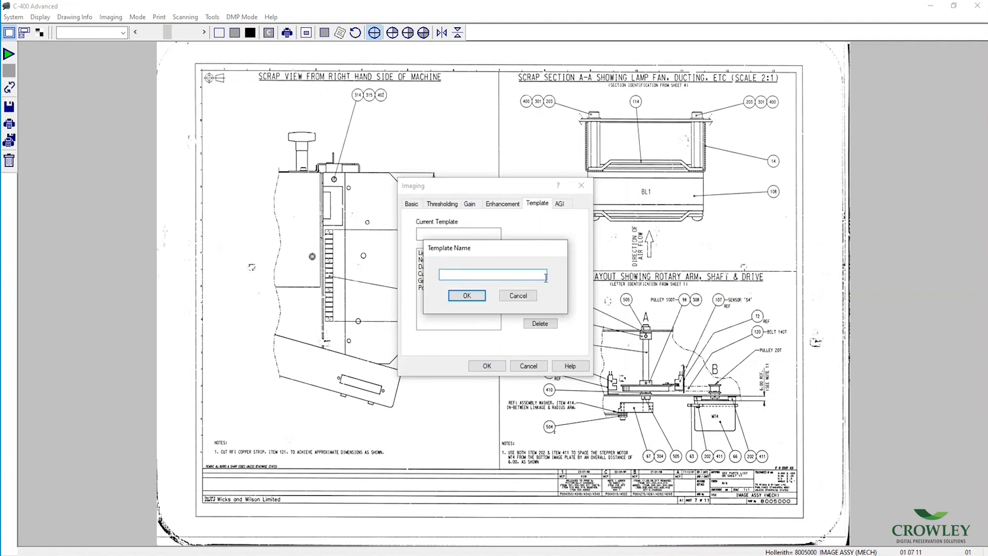
Enter 'New Template' as the template name
text(New)
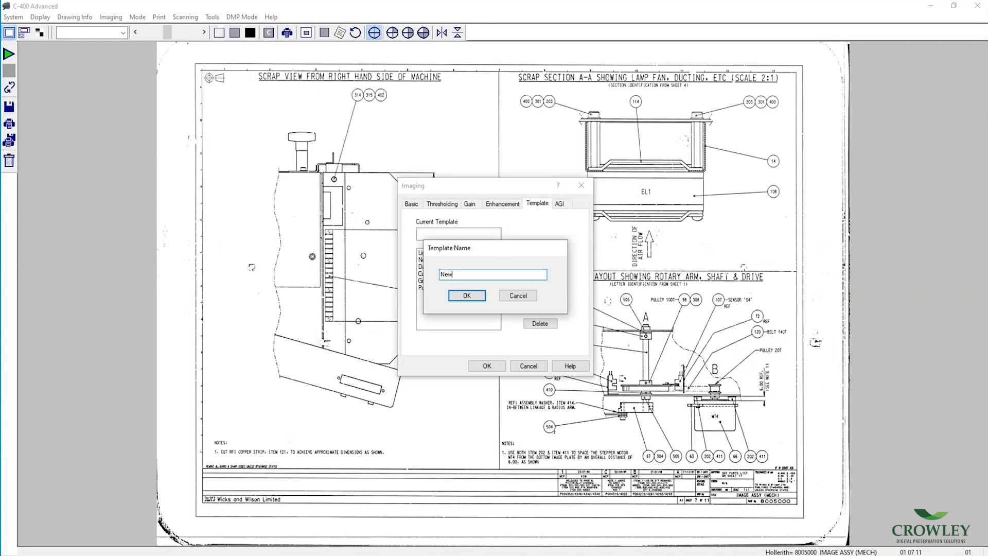
text(Templ)
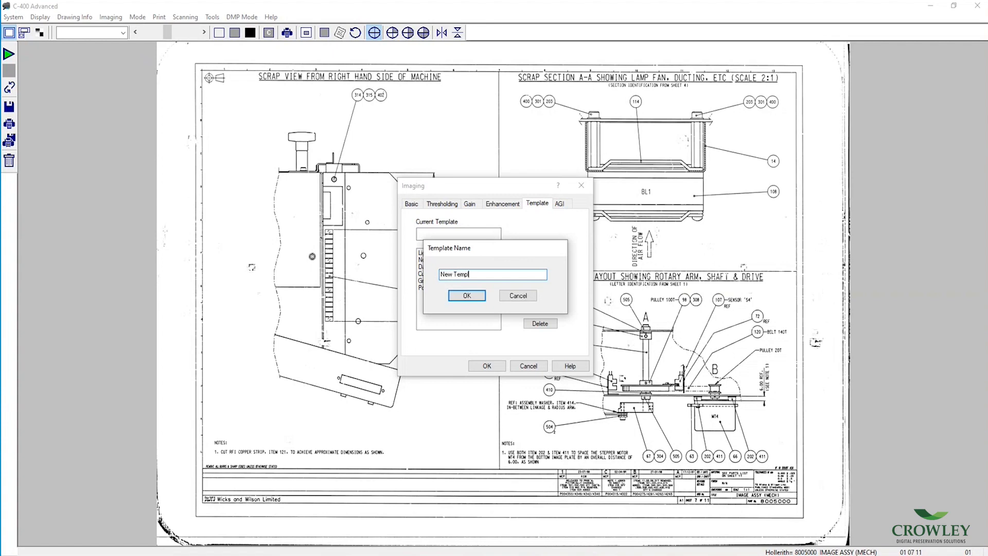
text(ate)
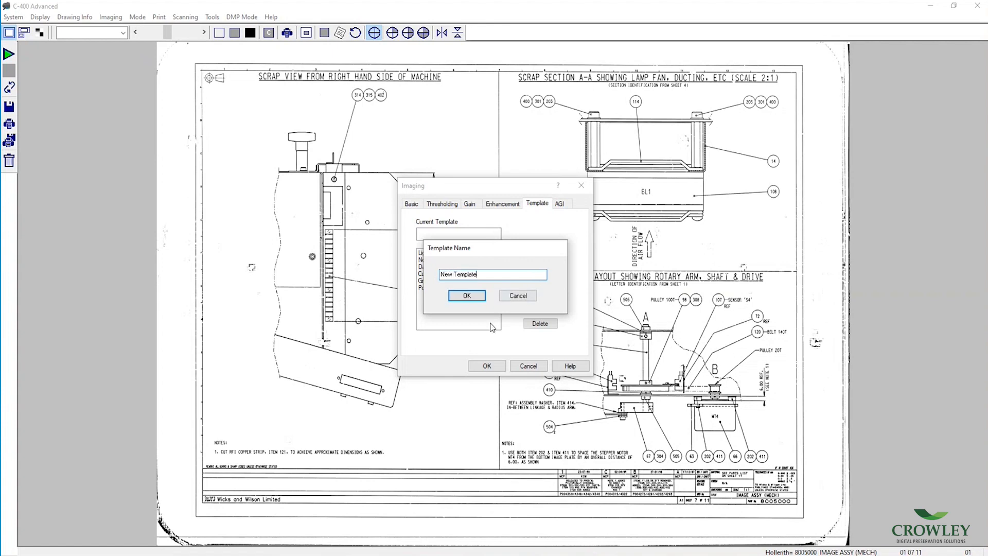